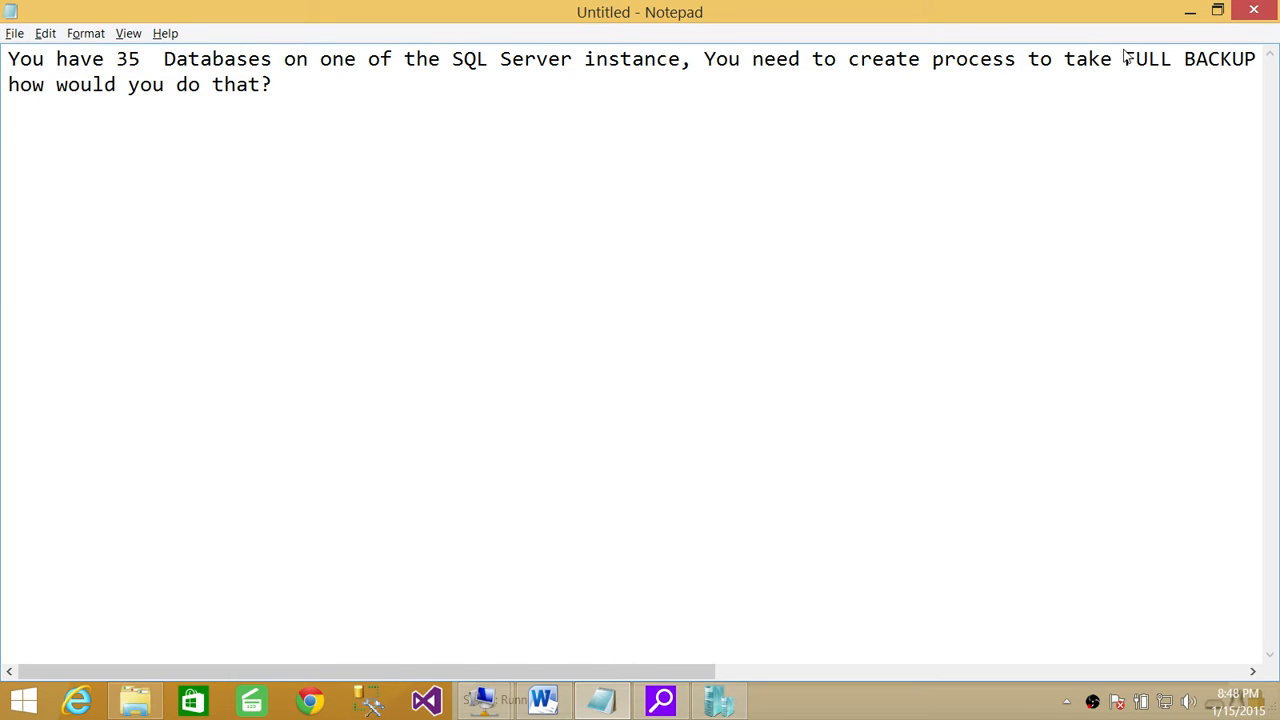
- Add 'nightly and transaction log backup every hour,' after FULL BACKUP in the question
{"action": "type", "text": "nightly and transaction log backup every hour,"}
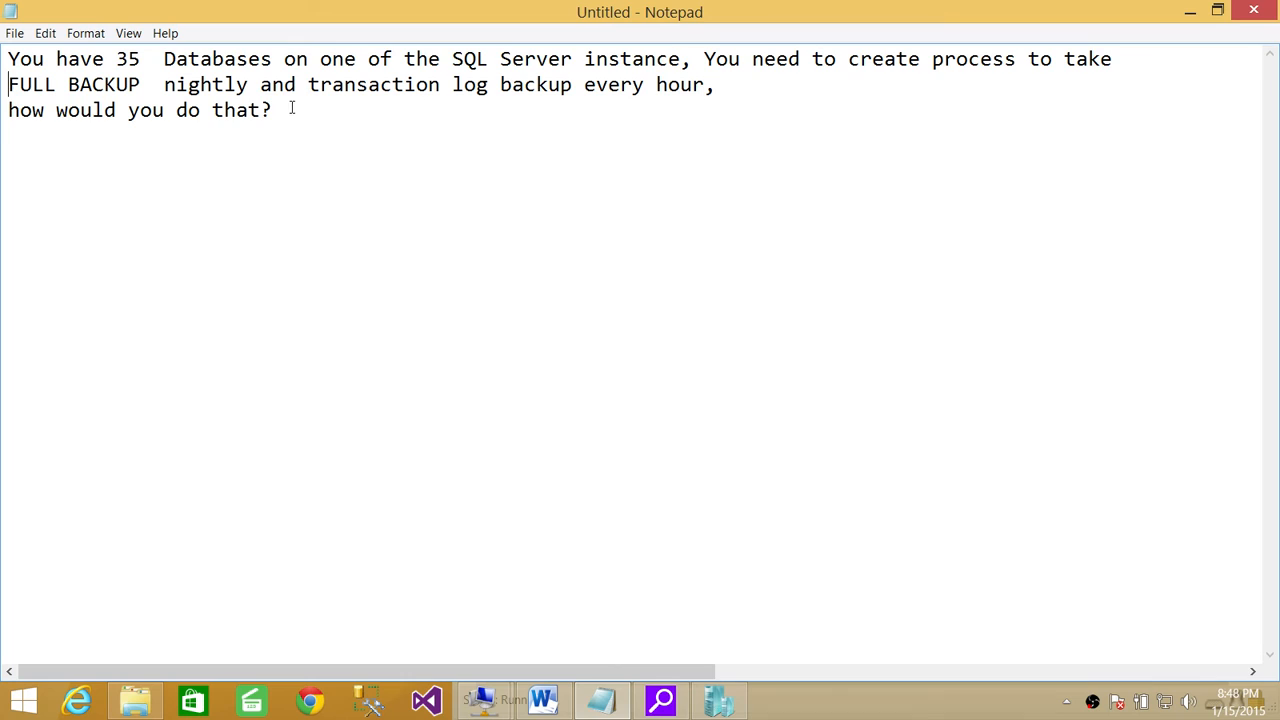
{"action": "mouse_move", "coordinate": [600, 107]}
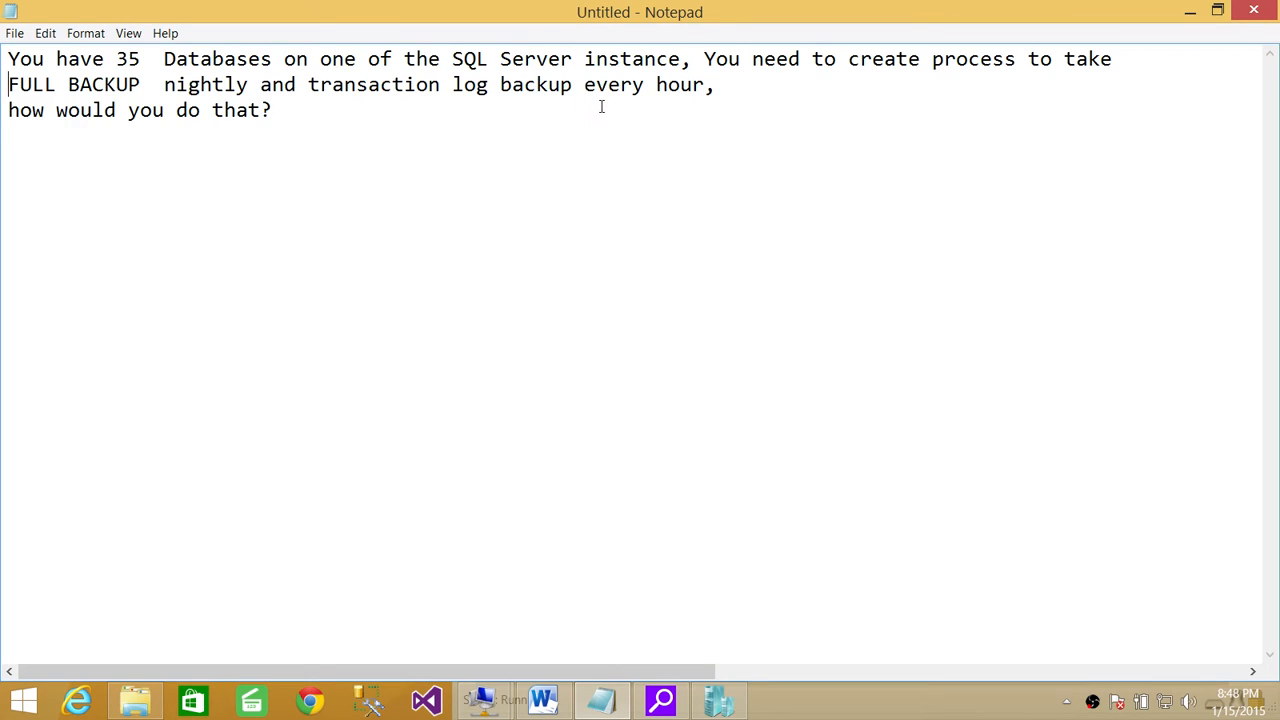
{"action": "mouse_move", "coordinate": [235, 221]}
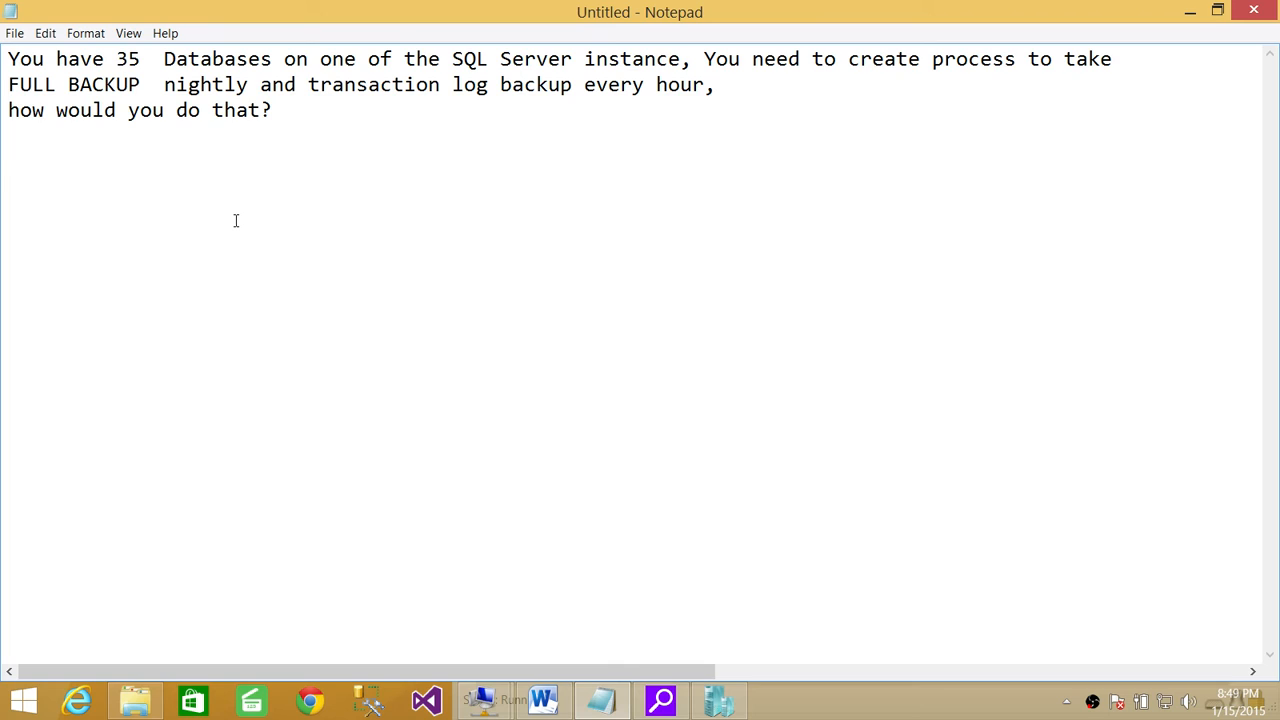
{"action": "left_click", "coordinate": [8, 84]}
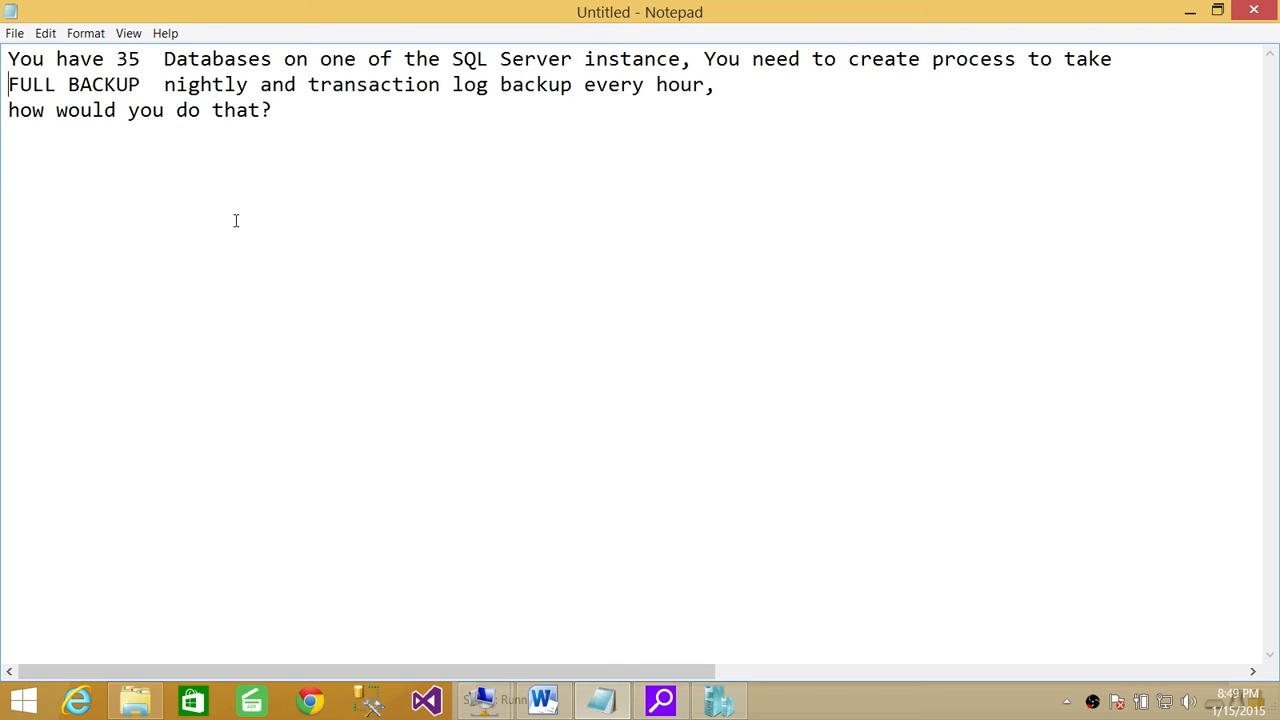